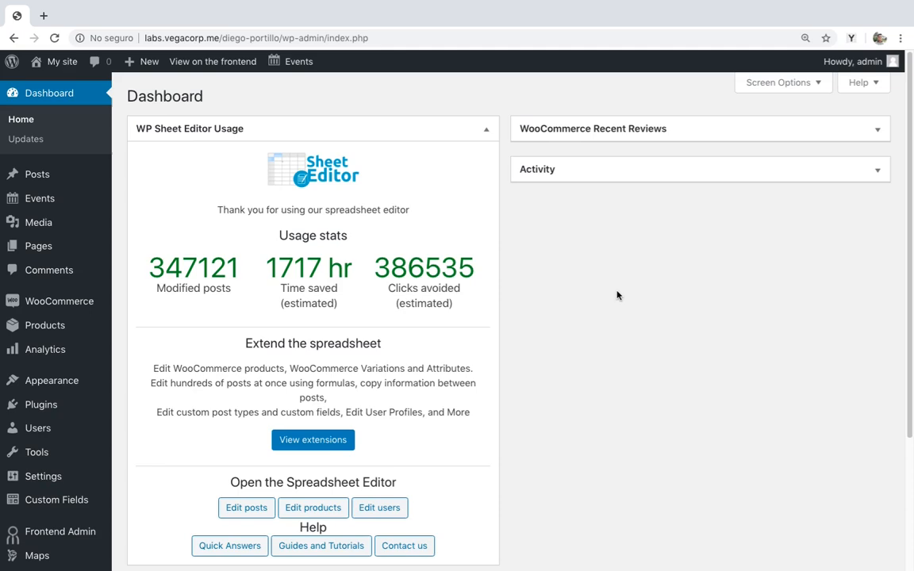
- Open the WP Sheet Editor product spreadsheet from the Dashboard's 'Edit products' link
click(313, 508)
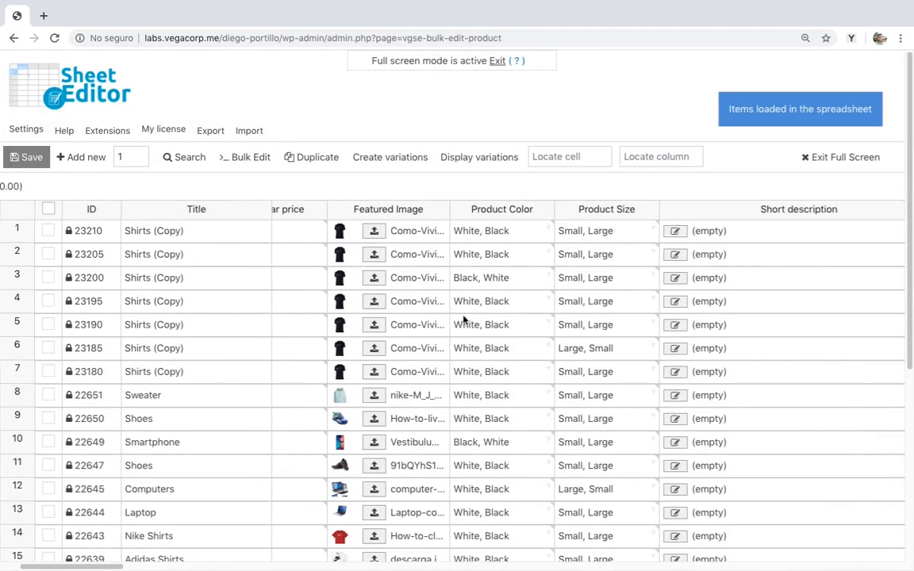
scroll(right, 3)
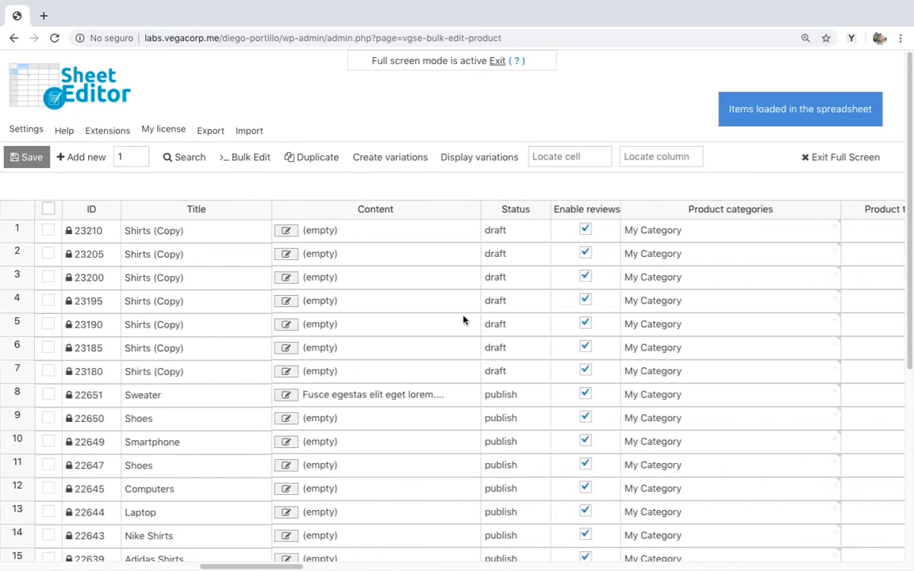
scroll(right, 3)
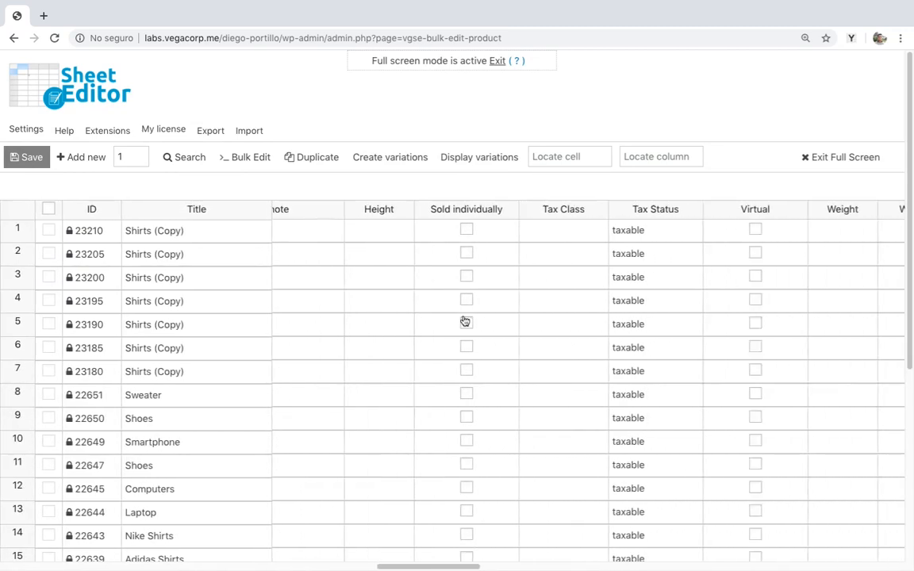
scroll(right, 3)
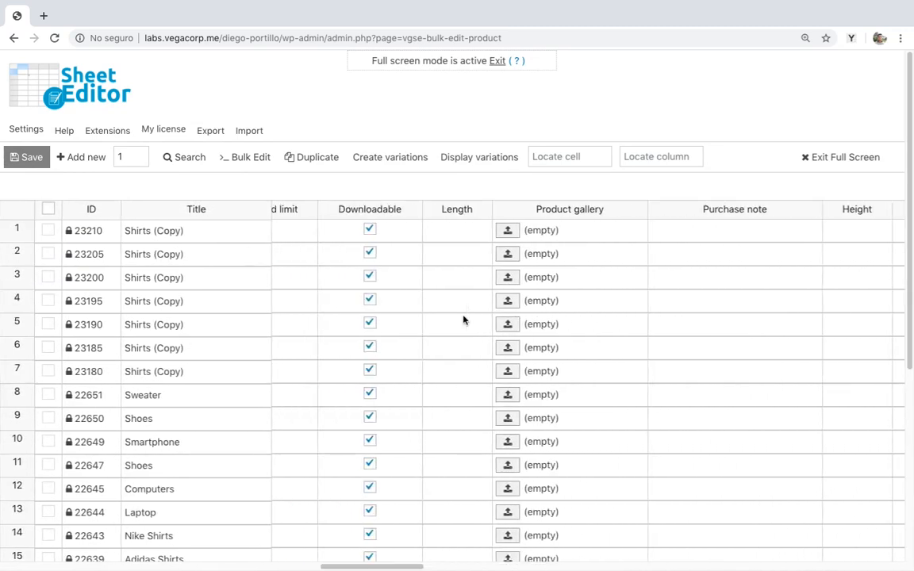
scroll(right, 3)
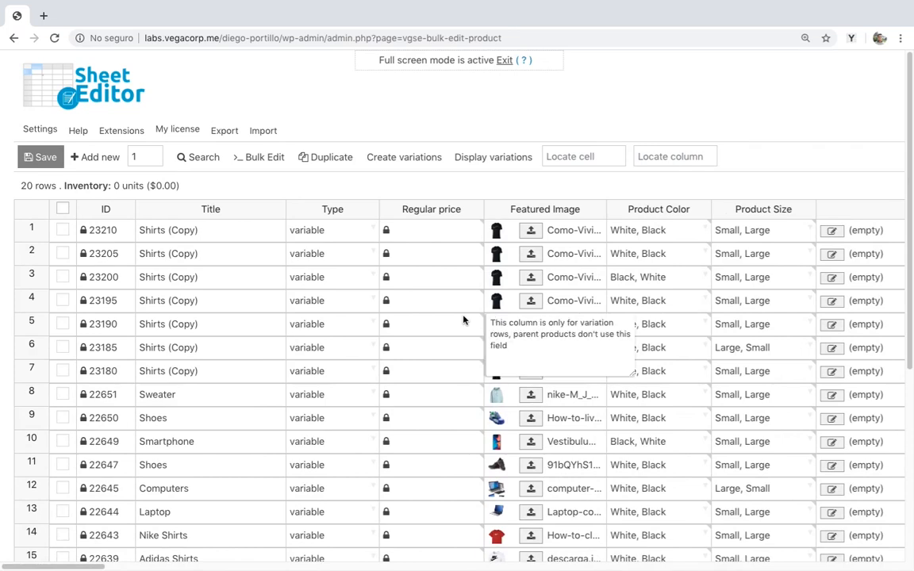
mouse_move(476, 119)
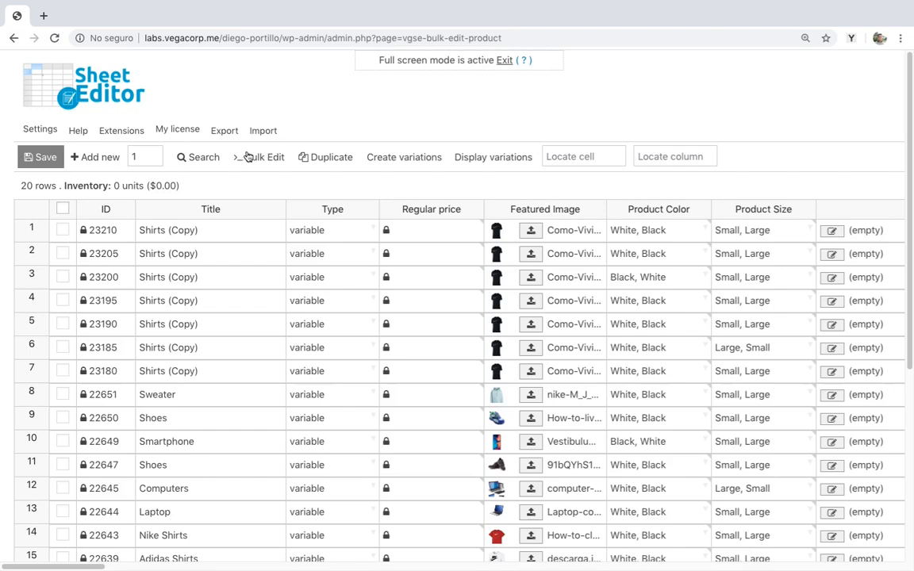
- Start Bulk Edit choosing 'I want to search rows to update and edit all the search results'
click(263, 156)
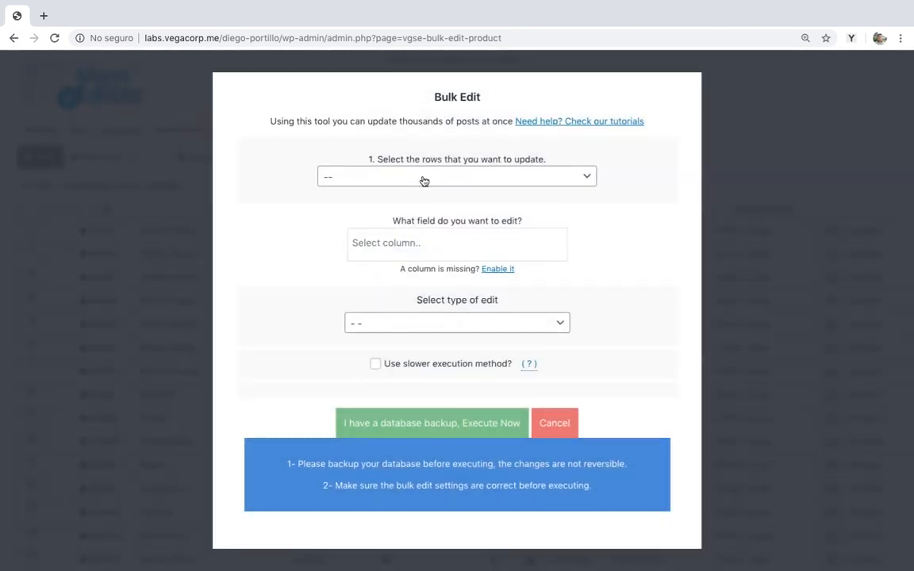
click(456, 176)
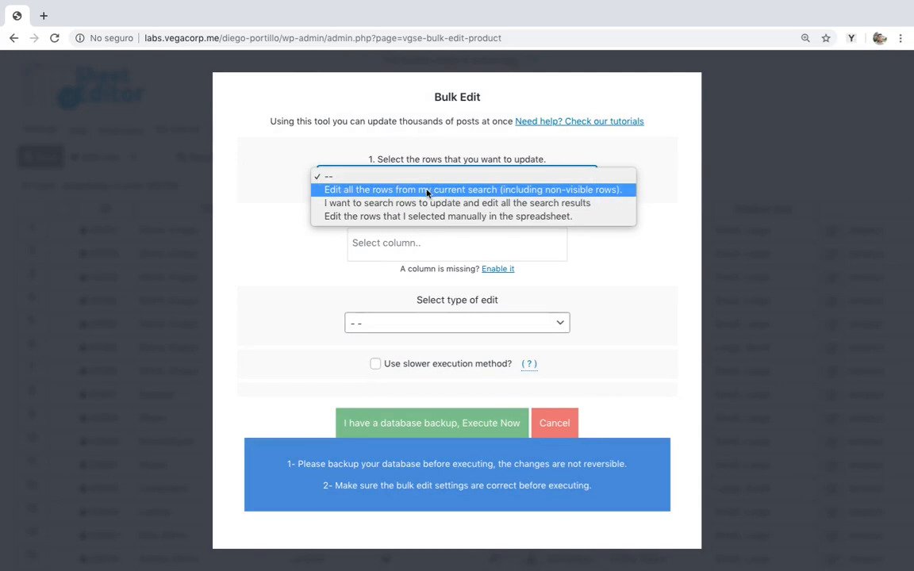
click(473, 189)
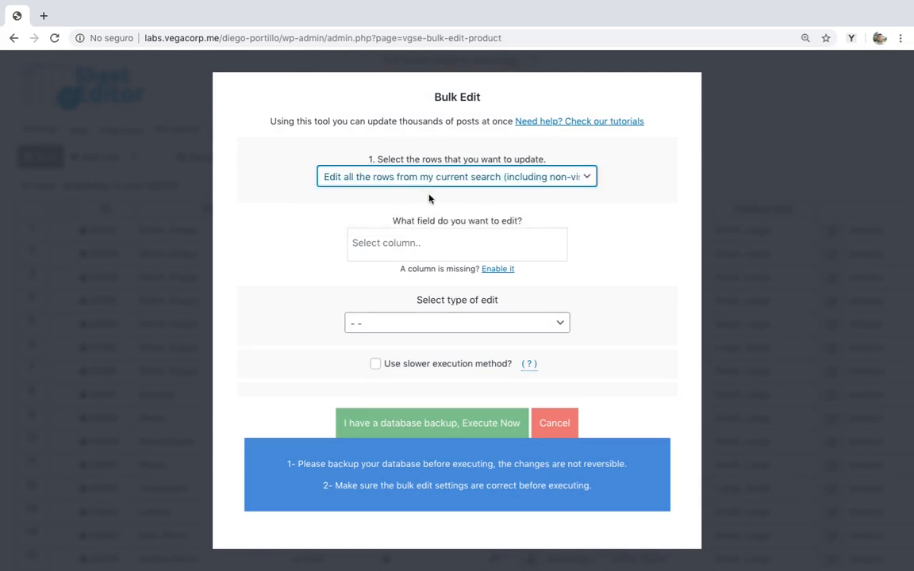
click(456, 176)
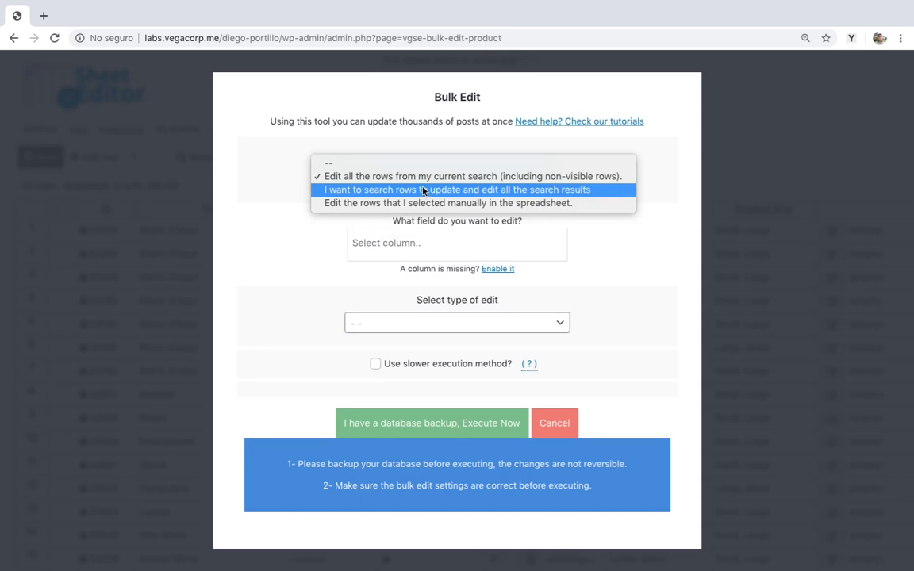
click(457, 189)
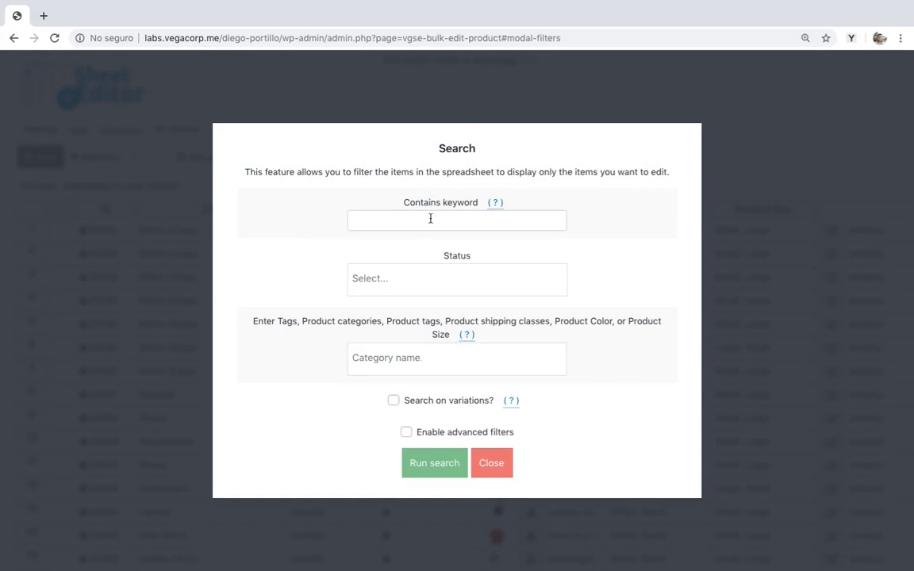
- Search for 'shirt' in My Category, main products only, without variations
text(shirt)
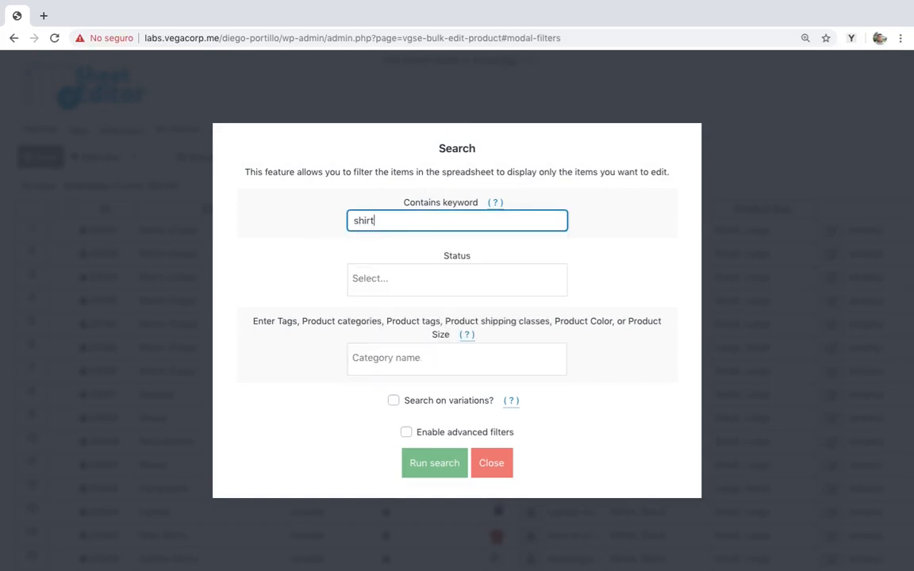
mouse_move(458, 254)
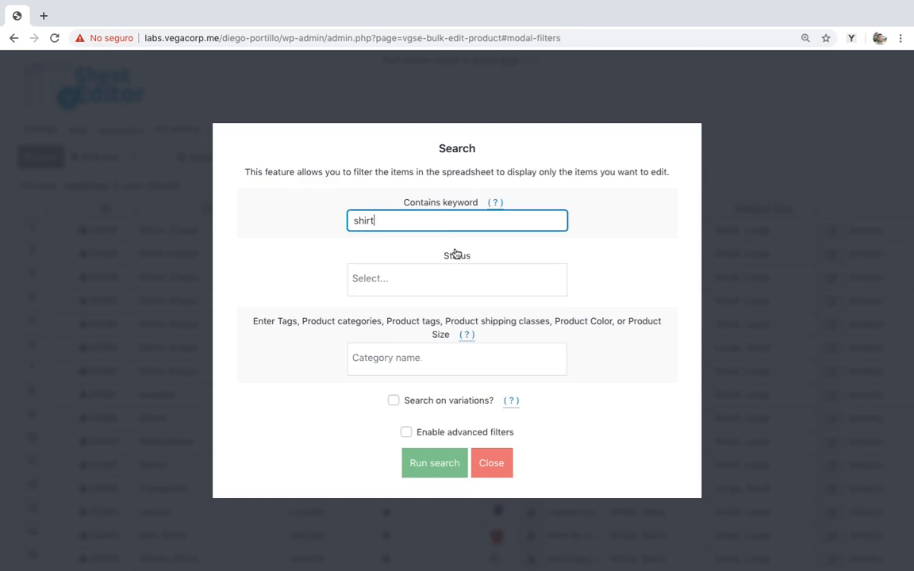
click(456, 358)
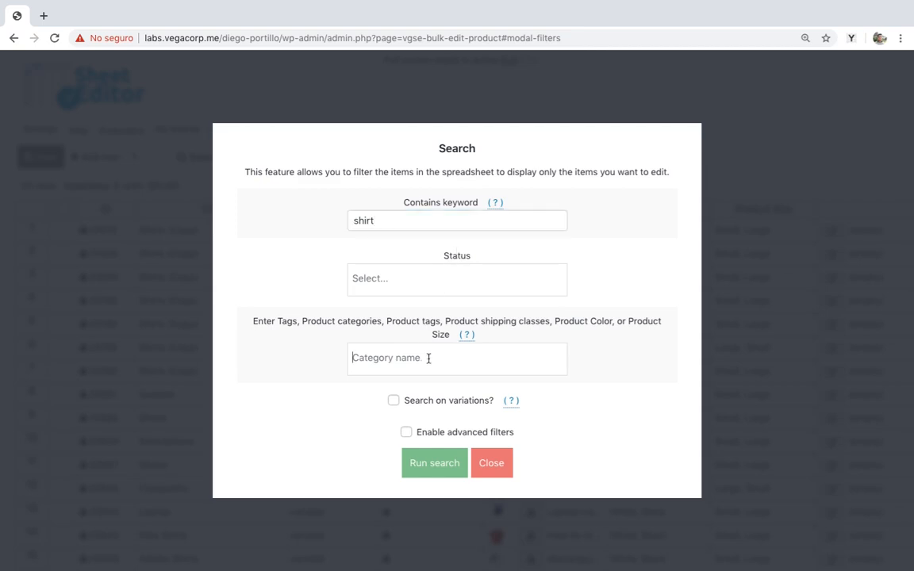
text(my category)
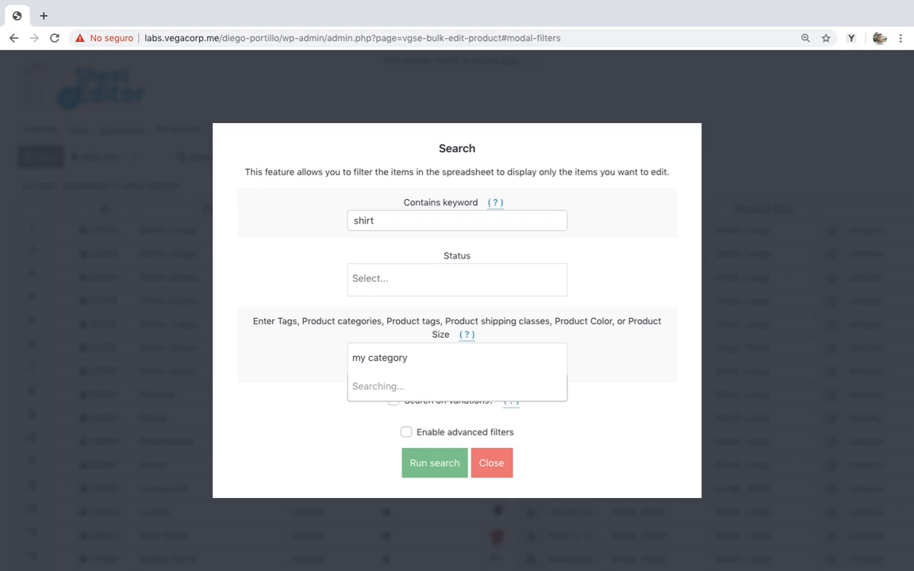
click(379, 387)
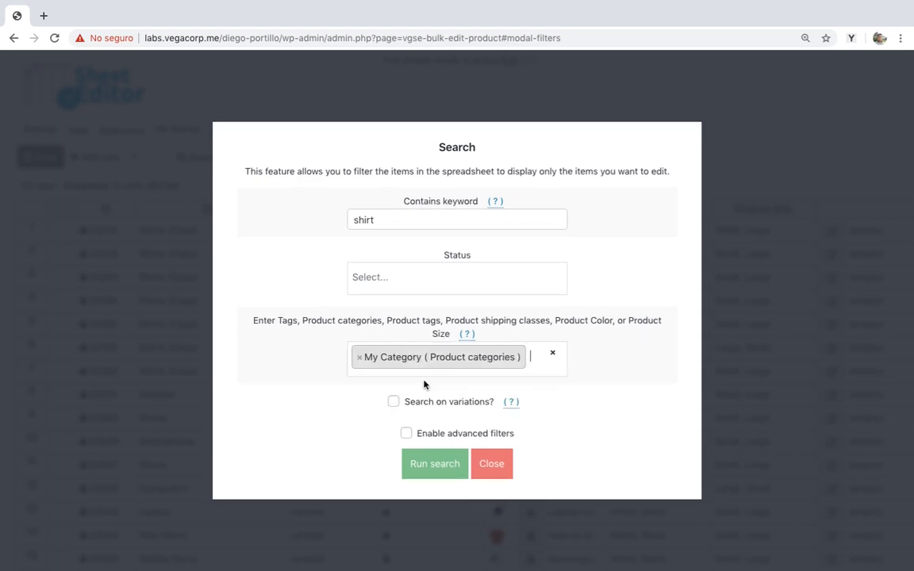
click(393, 402)
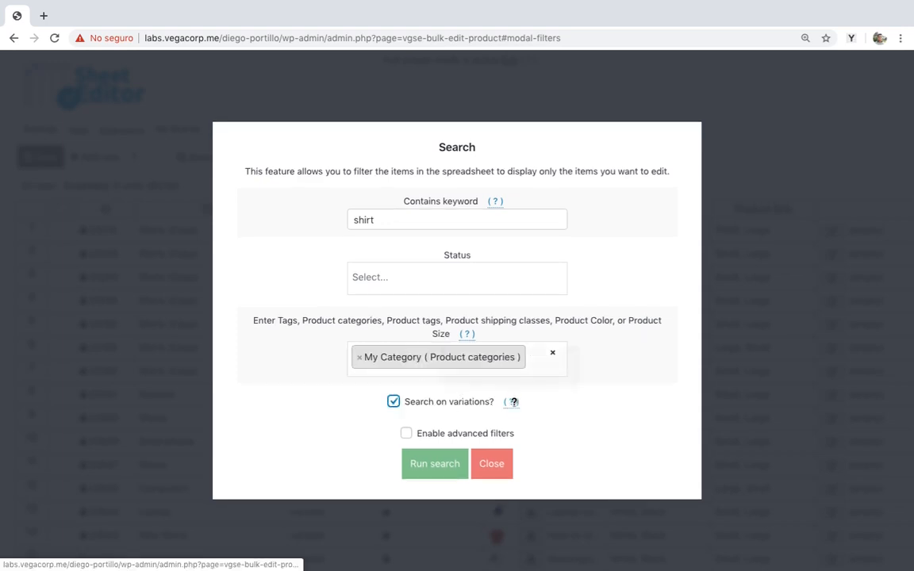
mouse_move(513, 402)
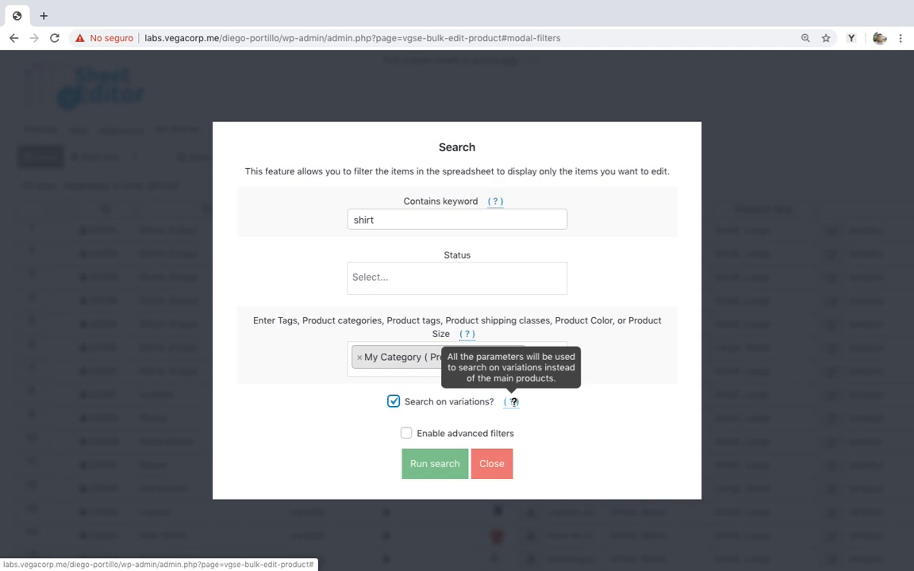
mouse_move(428, 404)
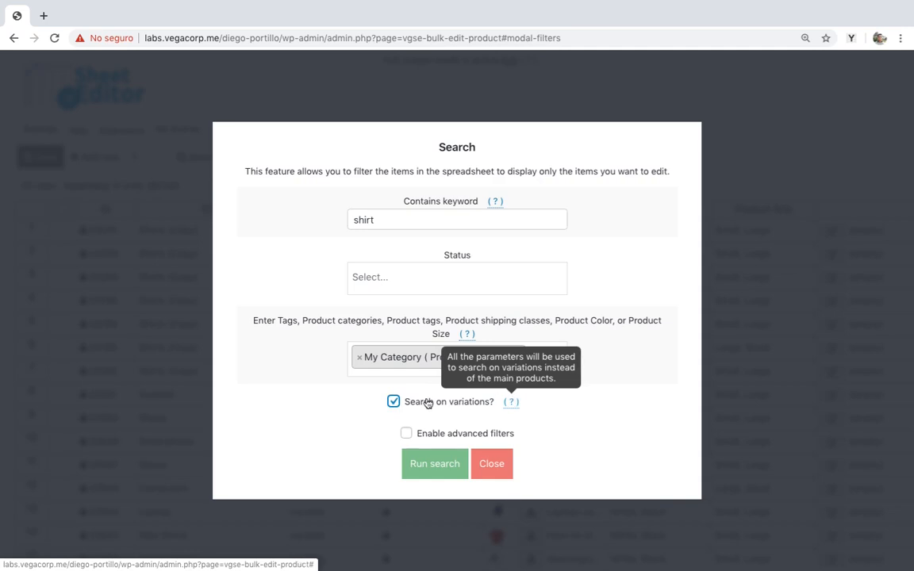
click(395, 401)
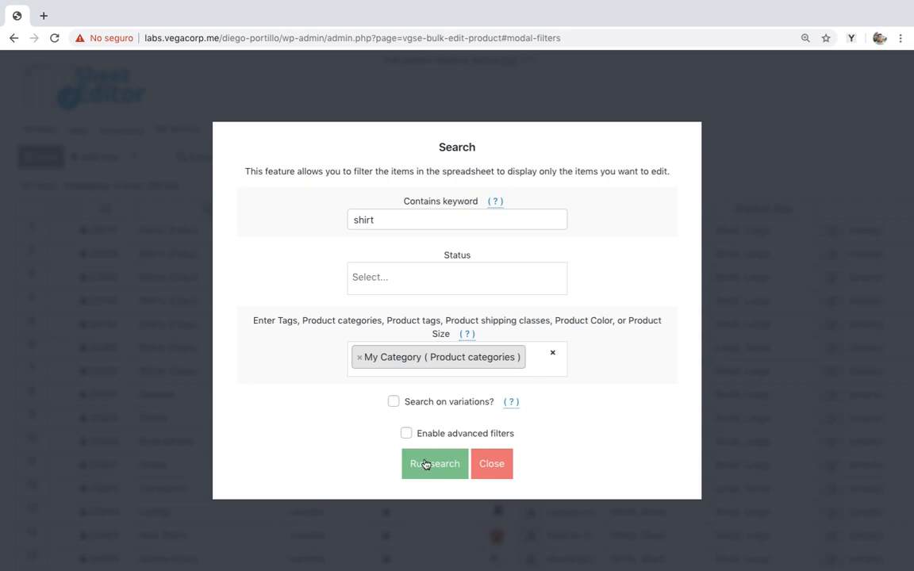
click(434, 464)
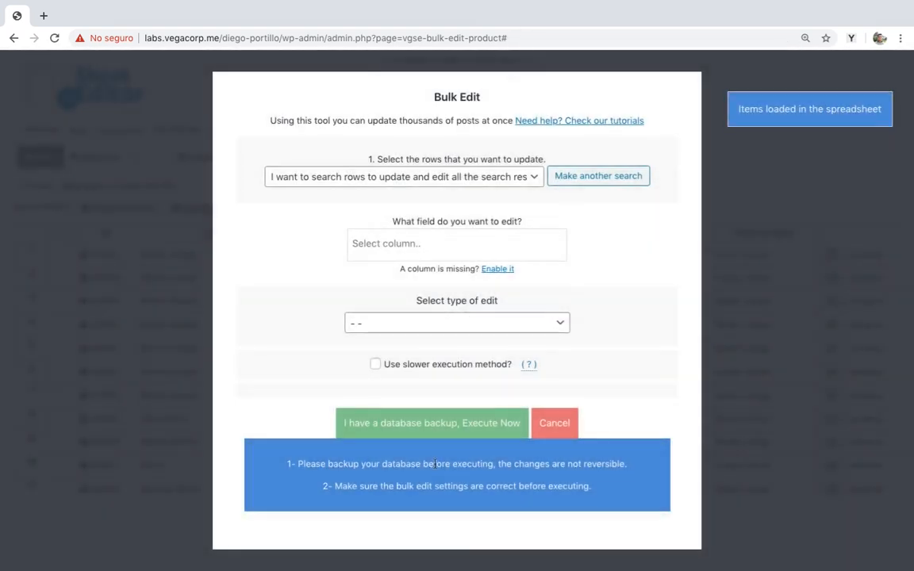
- Set the Shipping class field to Bulky and execute the bulk edit
text(shippin)
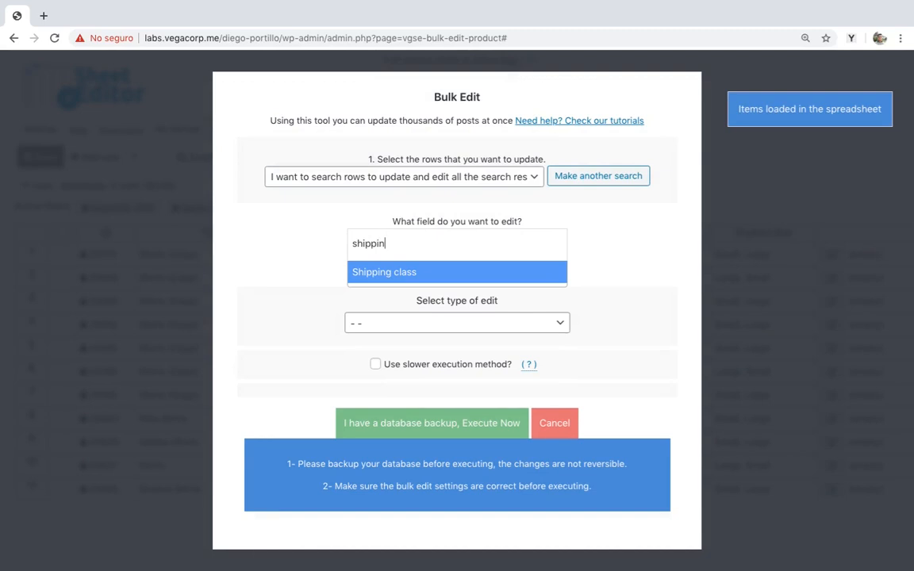
click(457, 323)
text(bu)
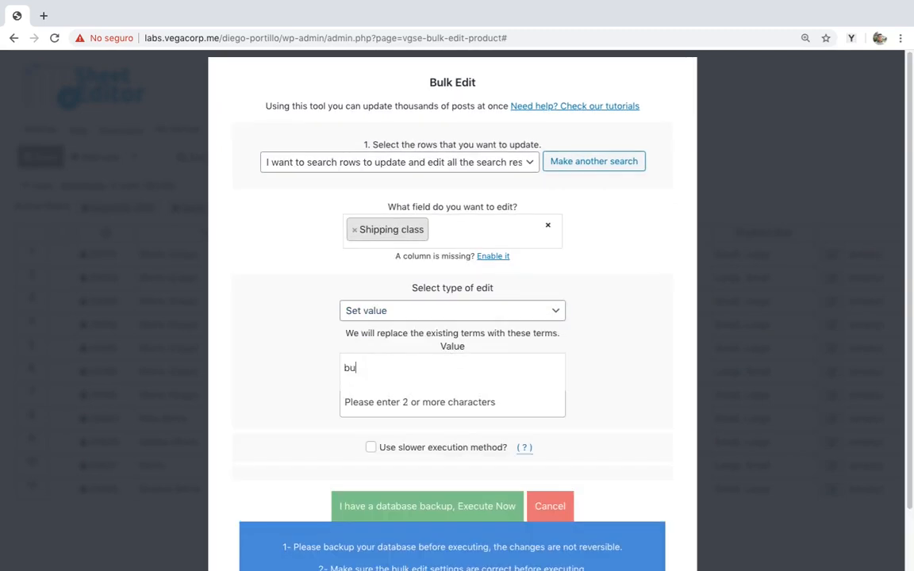
click(429, 368)
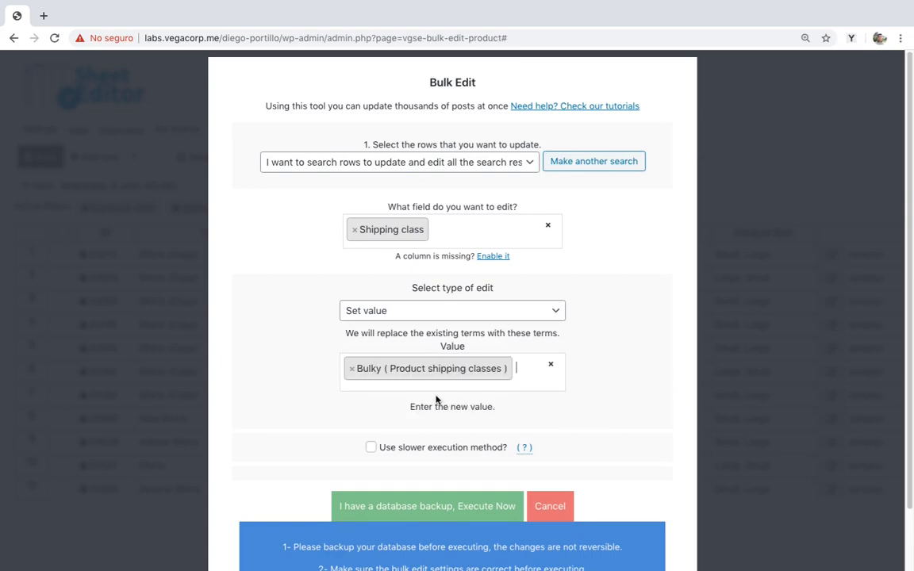
click(427, 506)
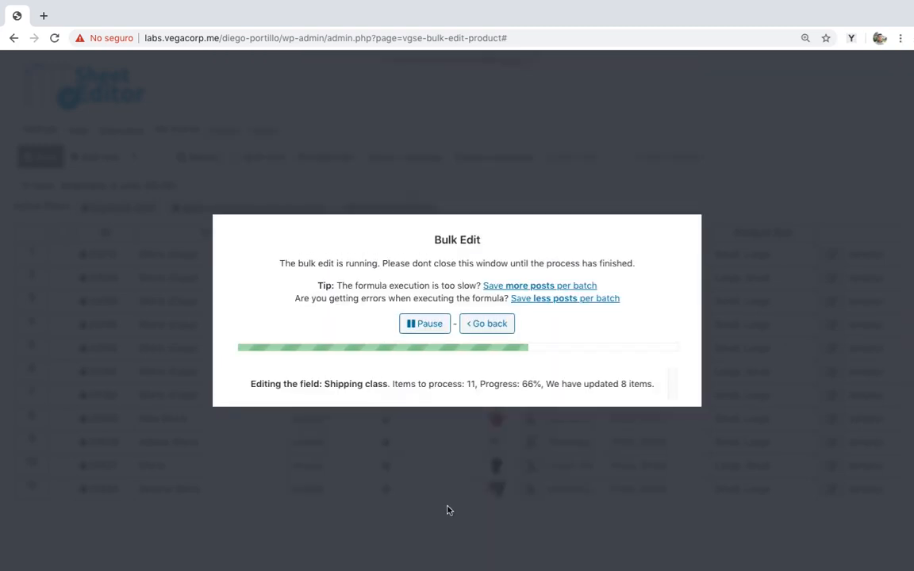